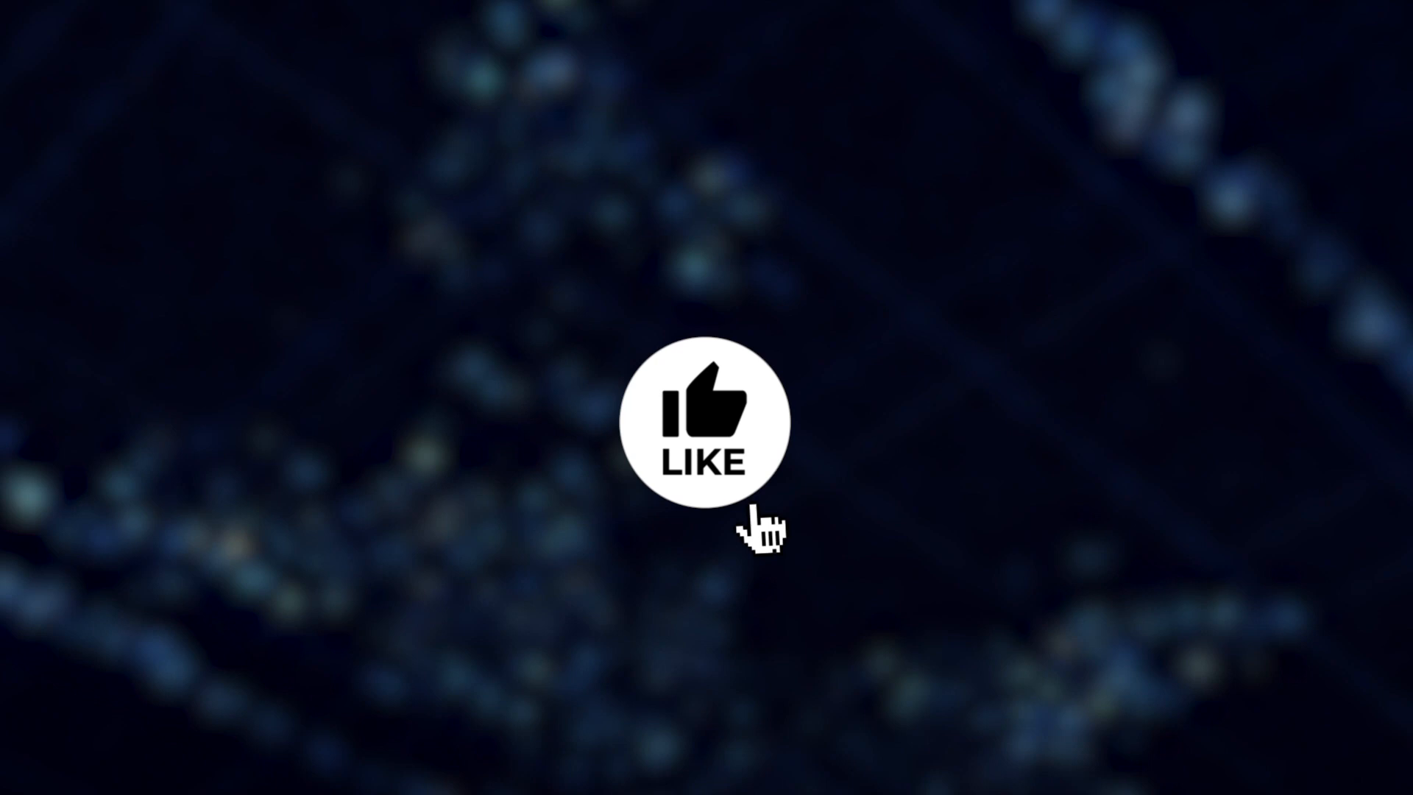
- Play the template preview through the like, SUBSCRIBED and notification bell animations
click(707, 424)
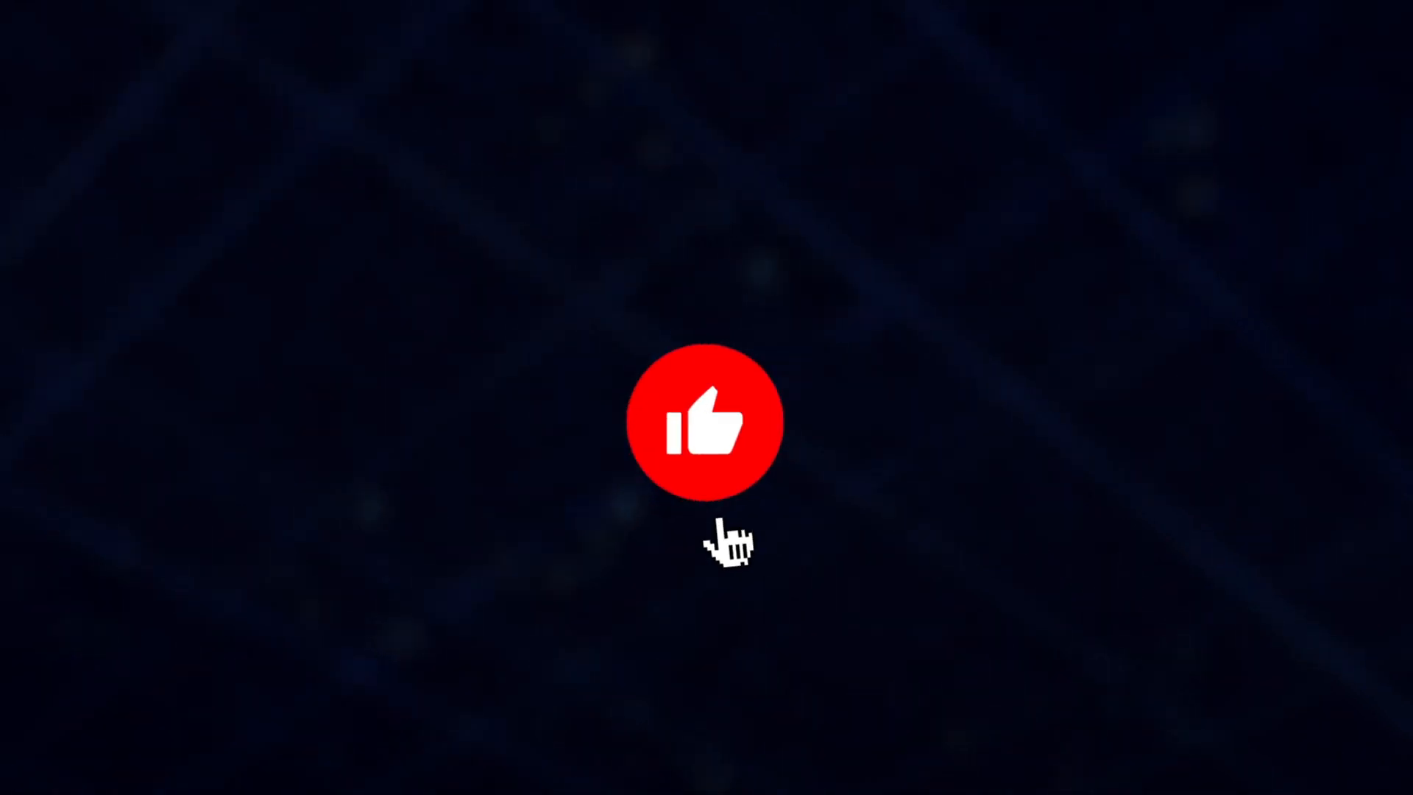
click(705, 421)
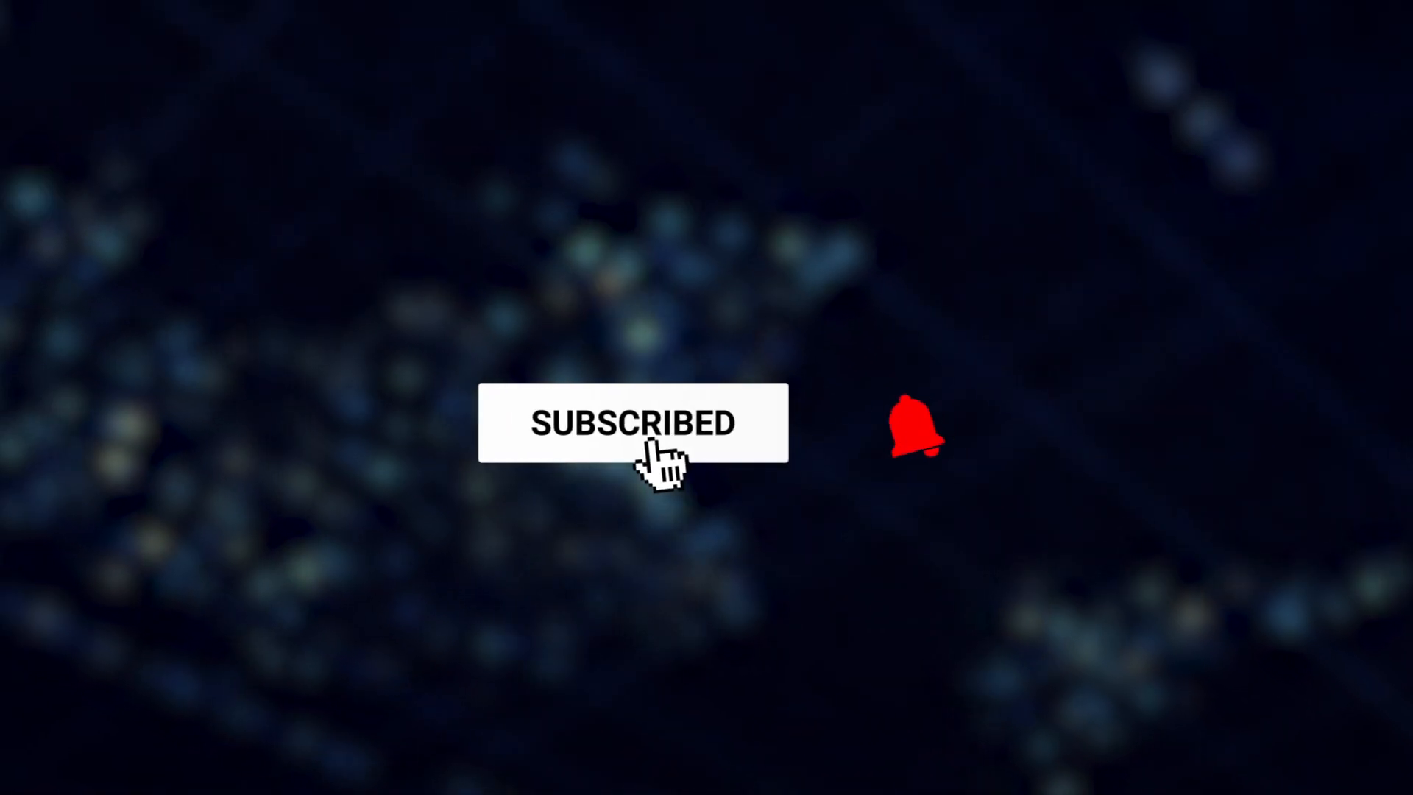
click(911, 424)
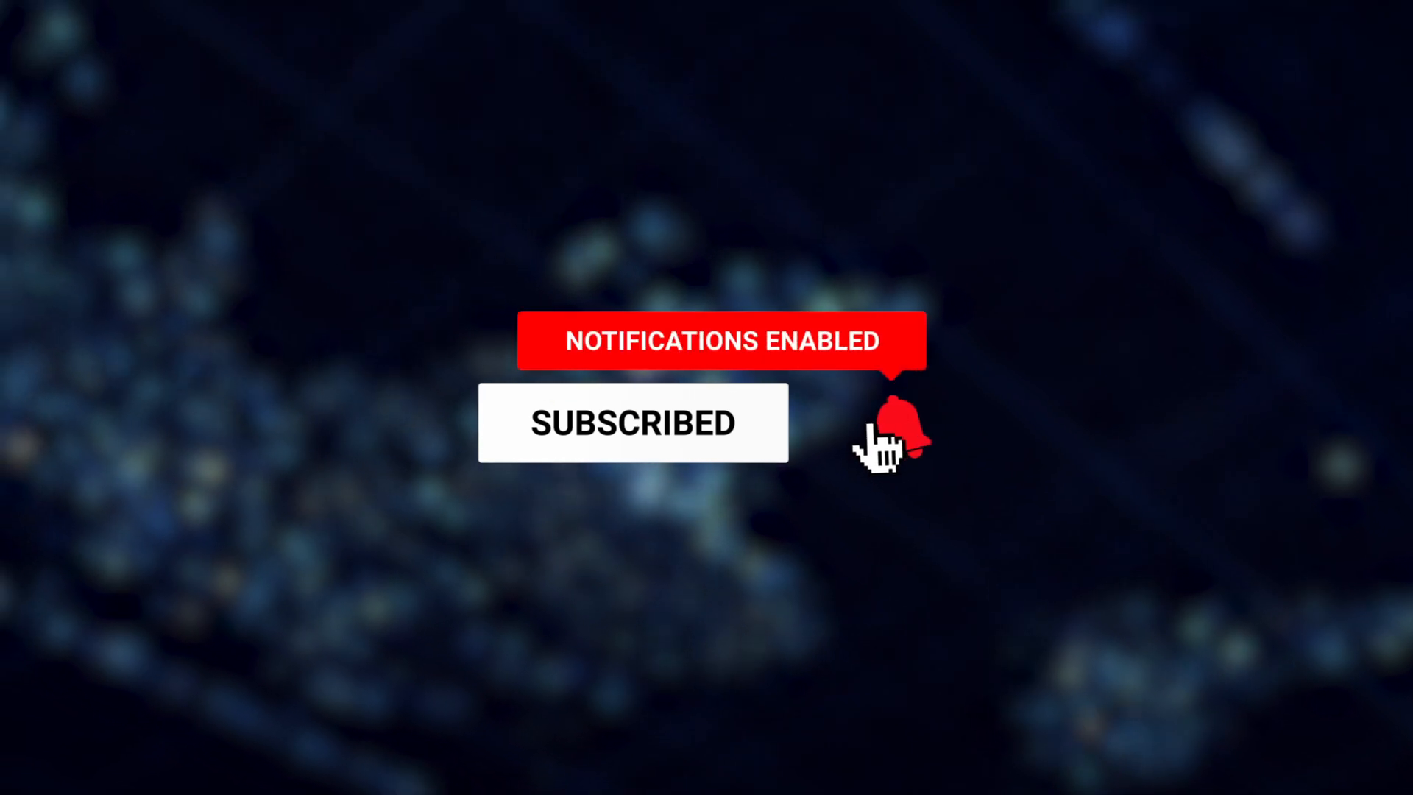